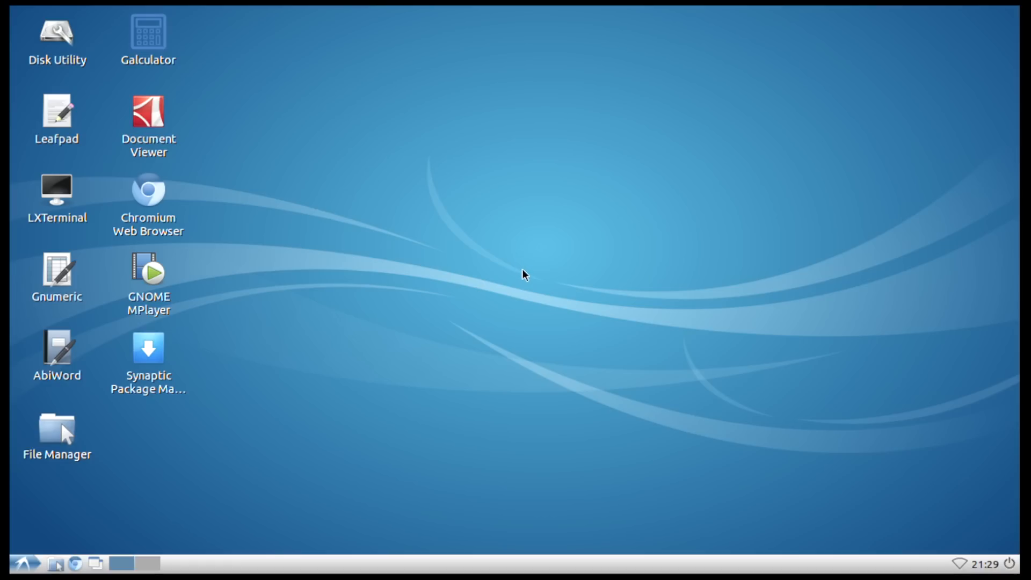
mouse_move(507, 254)
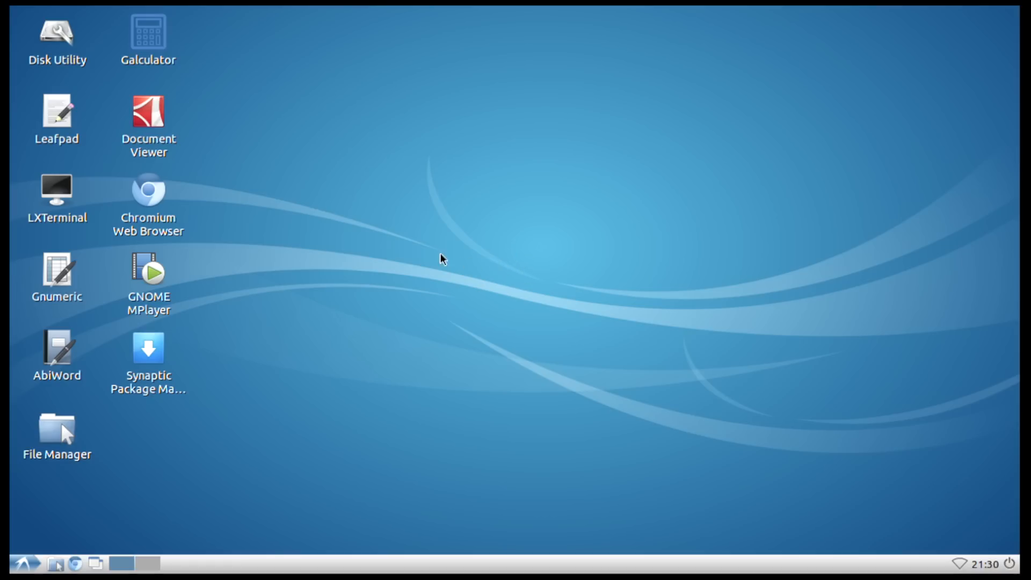
mouse_move(96, 209)
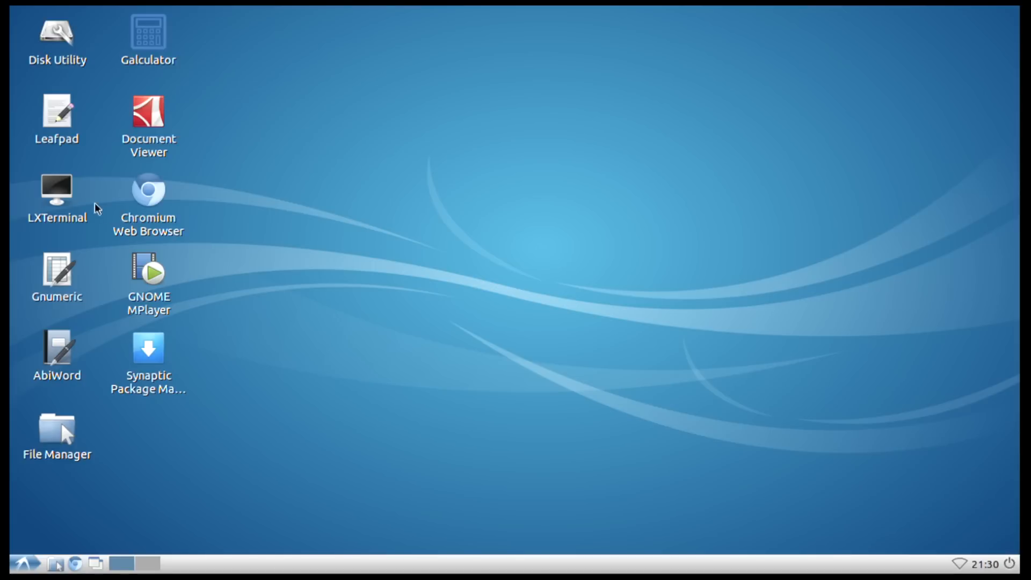
- Launch Chromium on the SparkFun site and scroll down the page
left_click(56, 191)
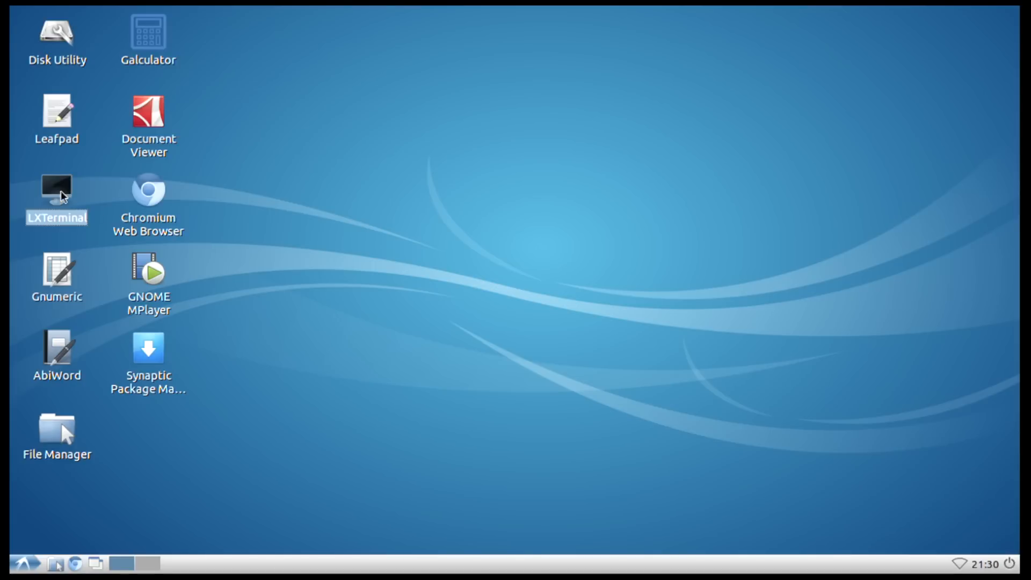
left_click(149, 191)
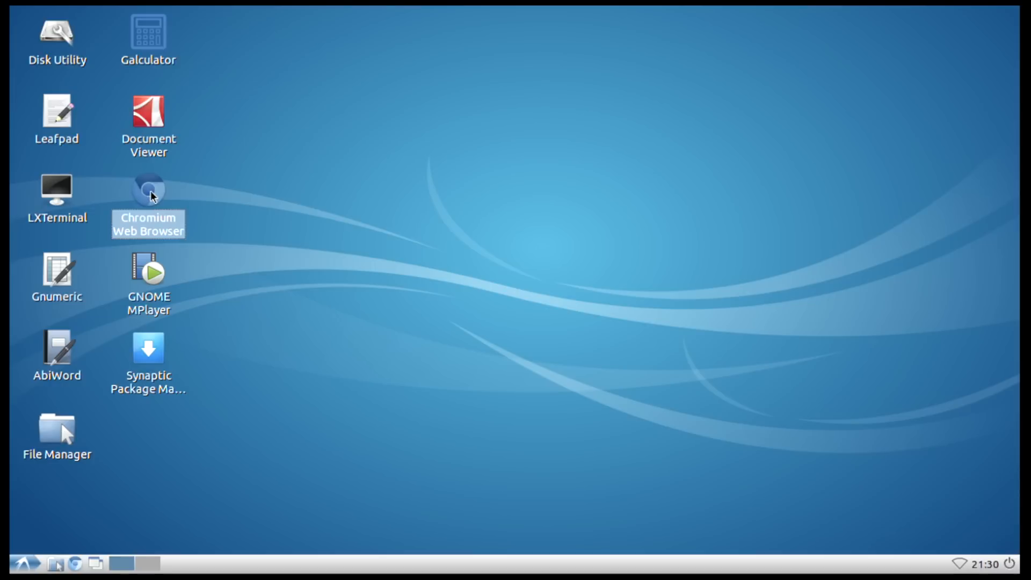
mouse_move(156, 195)
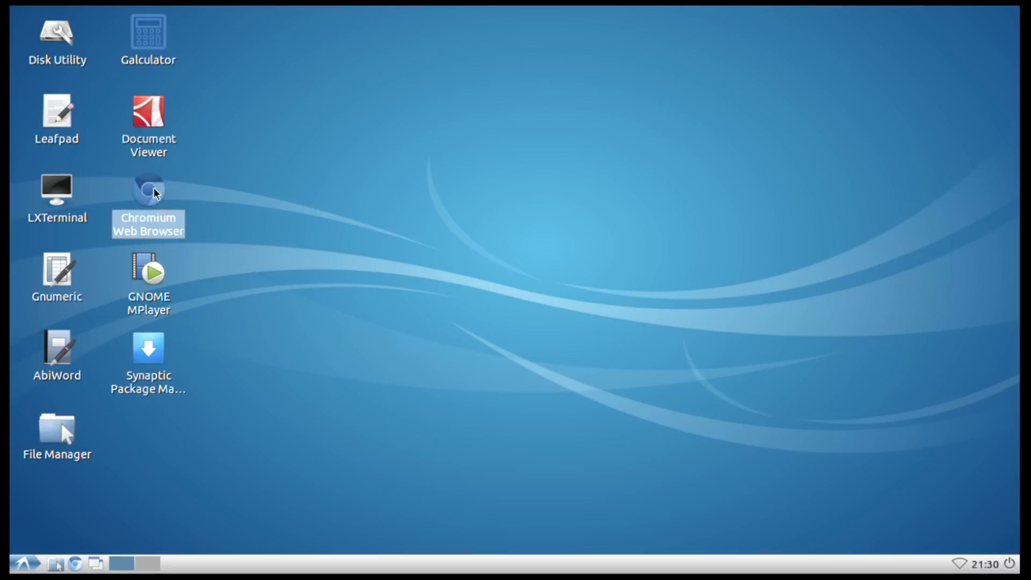
mouse_move(165, 263)
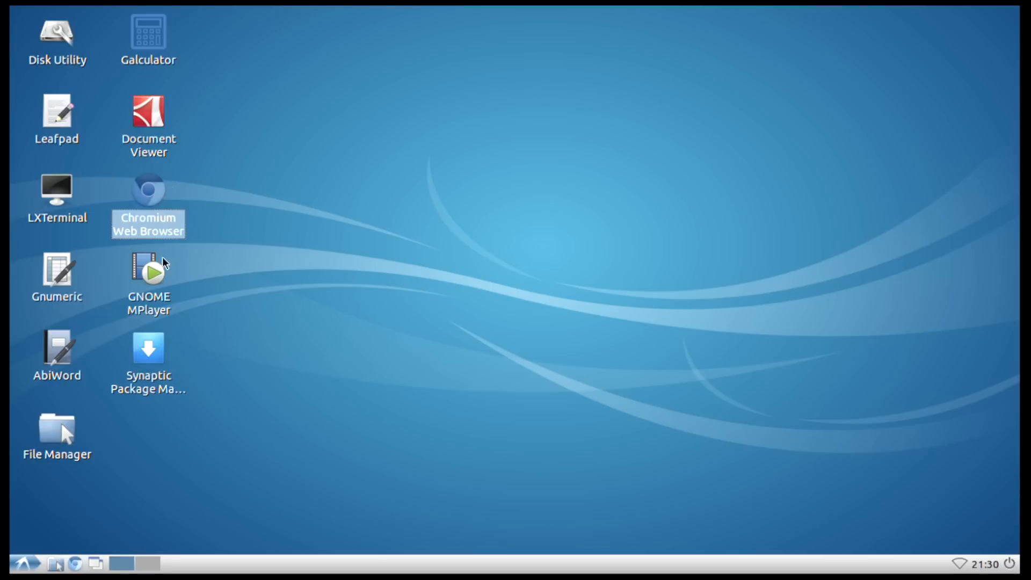
mouse_move(87, 102)
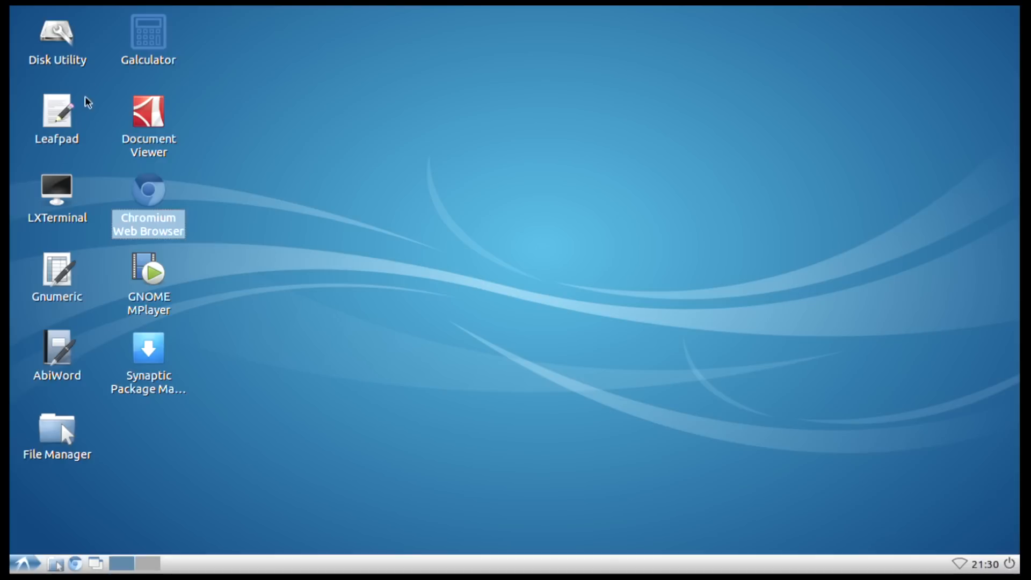
mouse_move(152, 191)
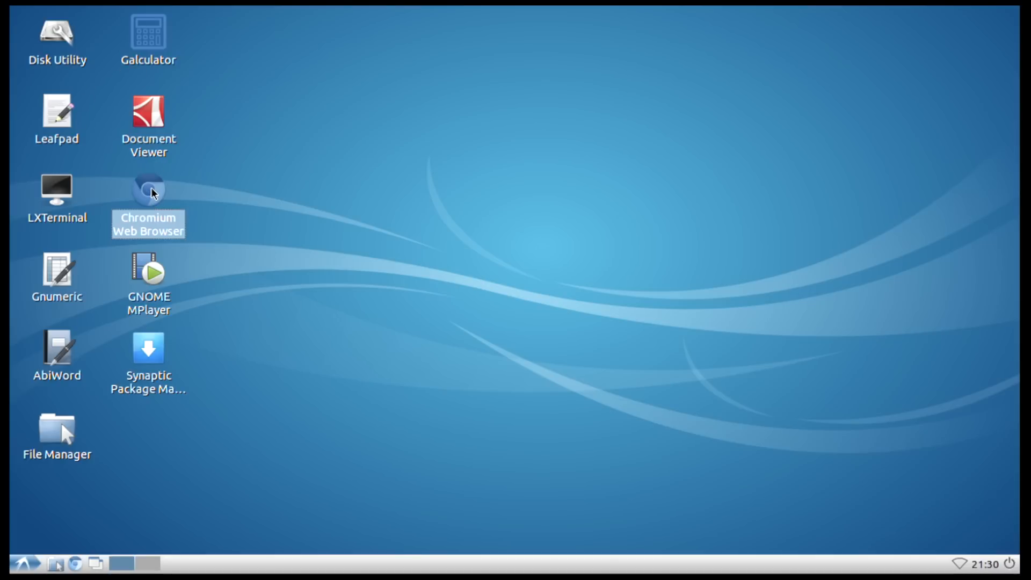
double_click(148, 189)
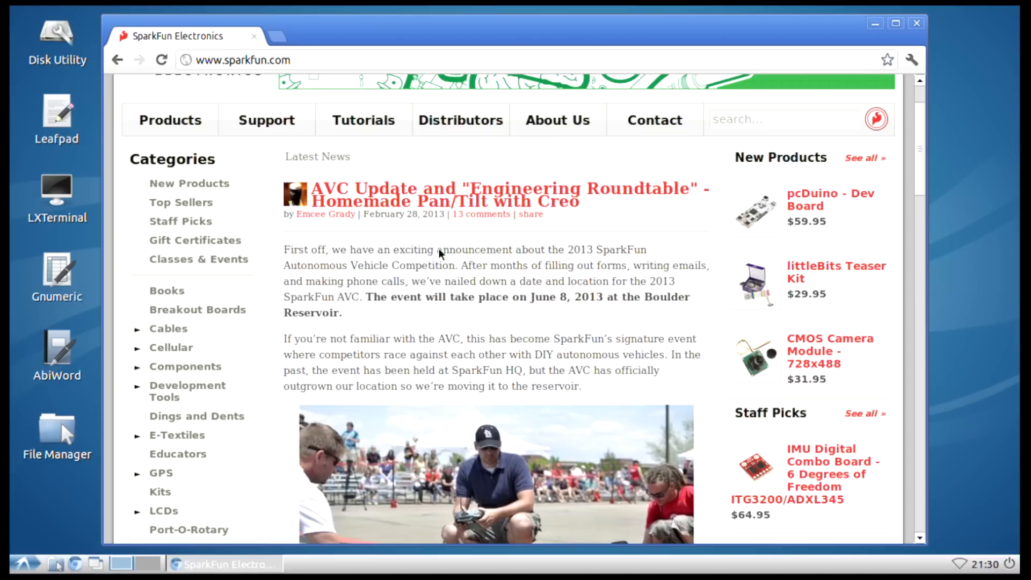
scroll("down", 3)
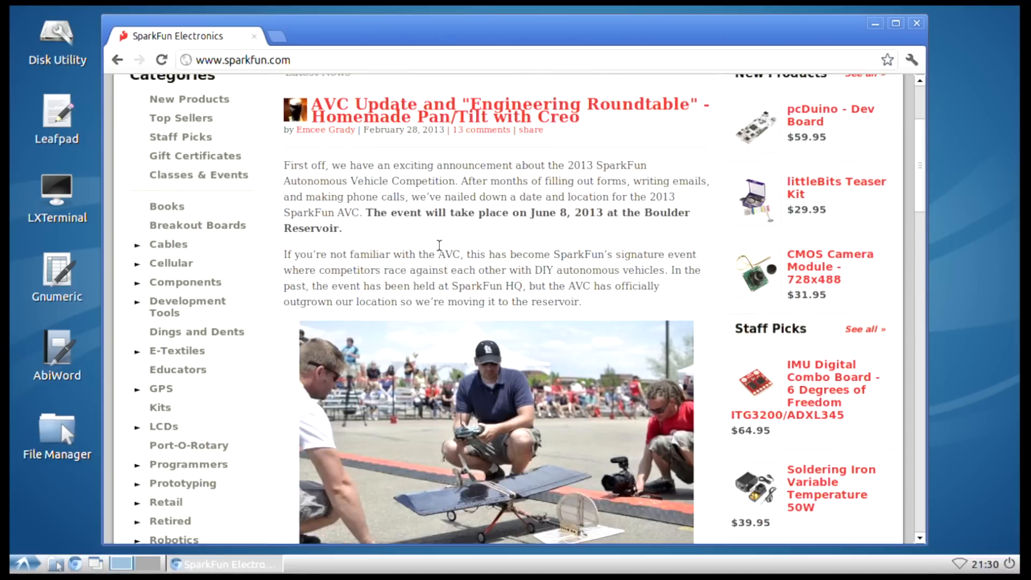
left_click(916, 23)
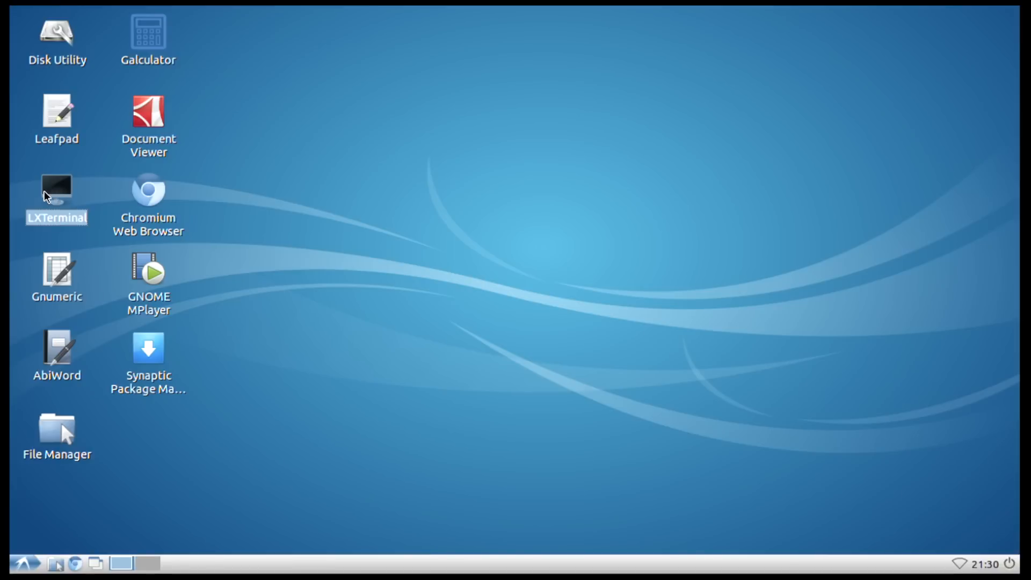
- Open LXTerminal, list the home folder, then cd into arduino and list it
double_click(56, 190)
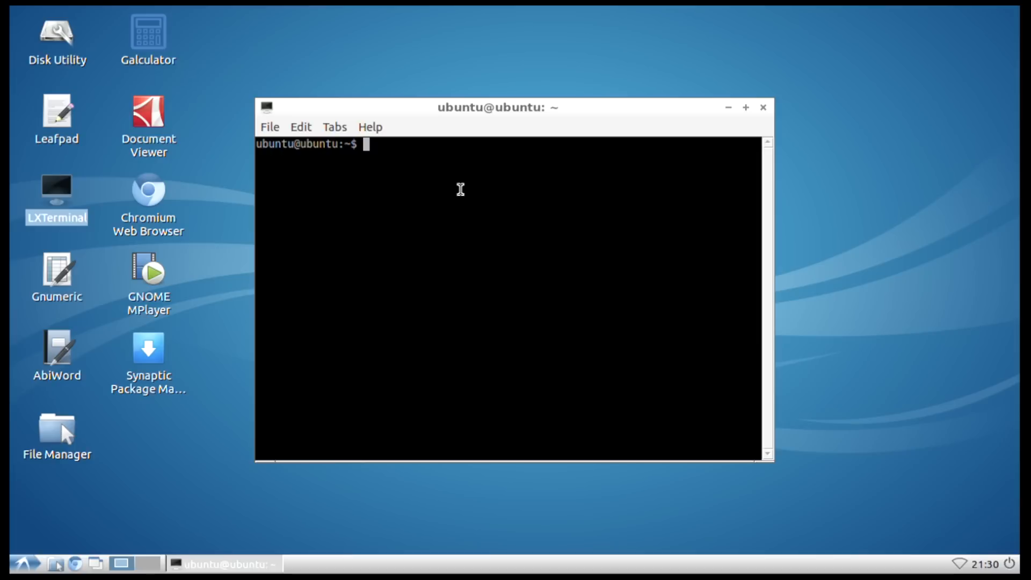
type("ls")
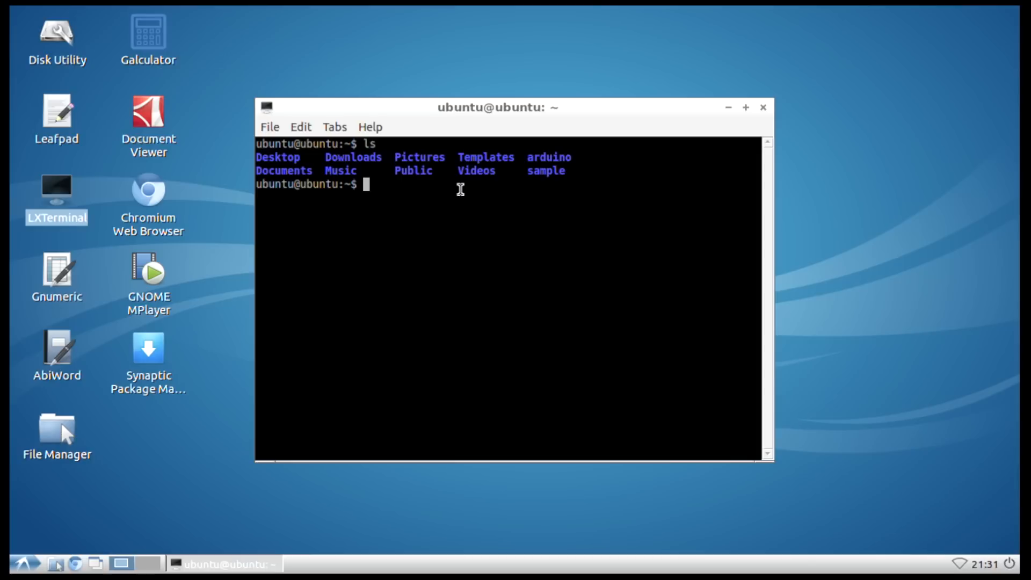
type("cd arduino")
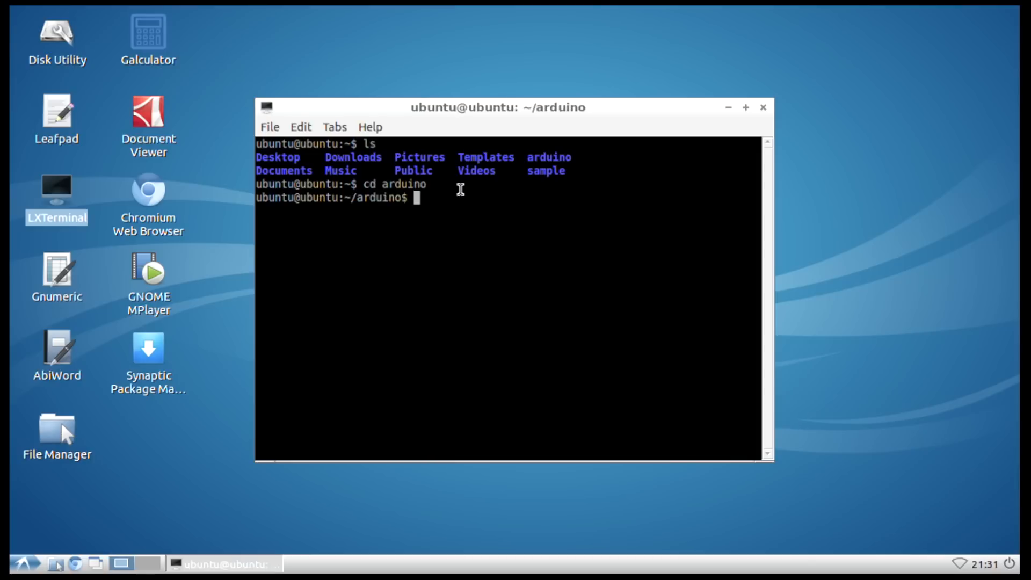
type("ls")
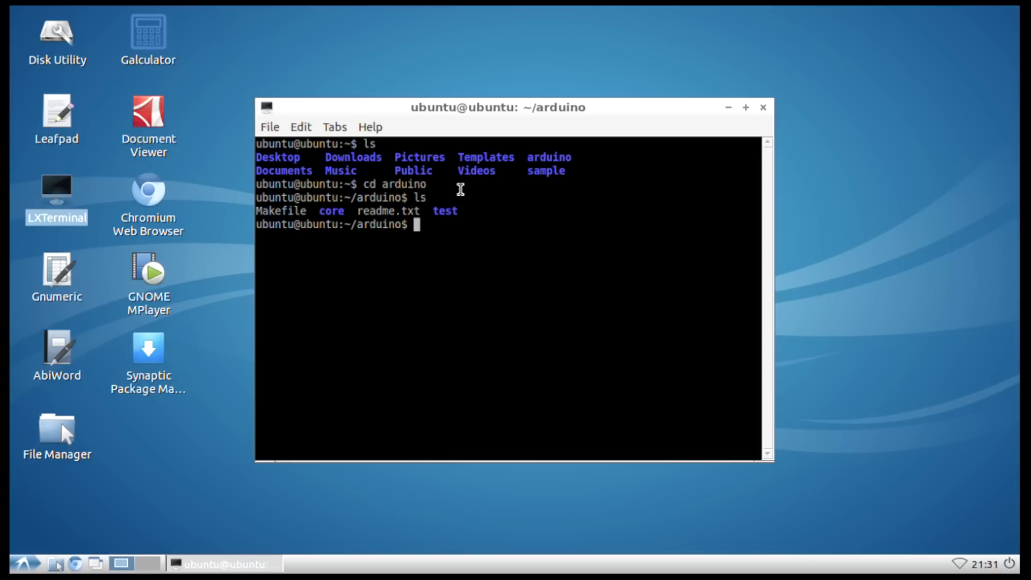